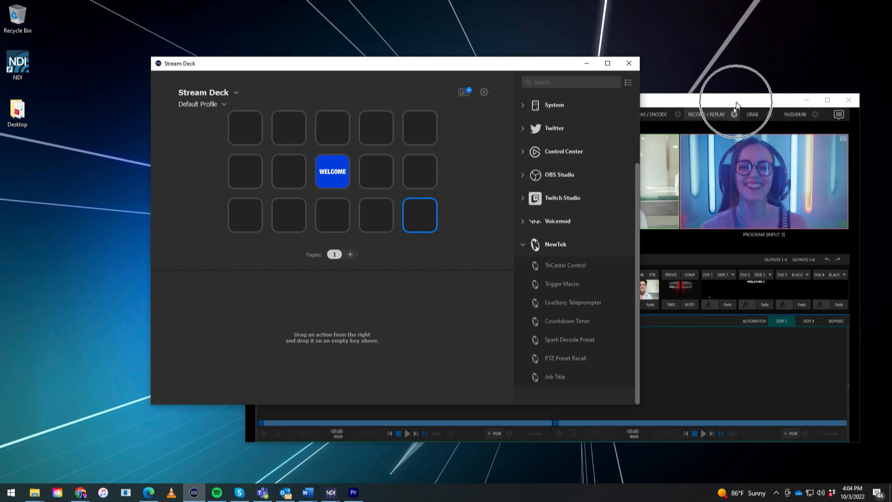
Place a NewTek Countdown Timer action on the empty bottom-right Stream Deck key.
click(735, 102)
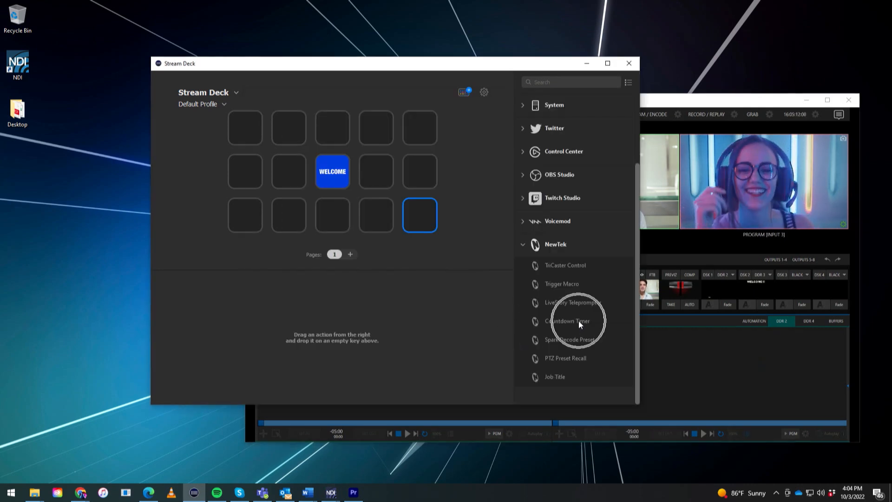
mouse_move(579, 324)
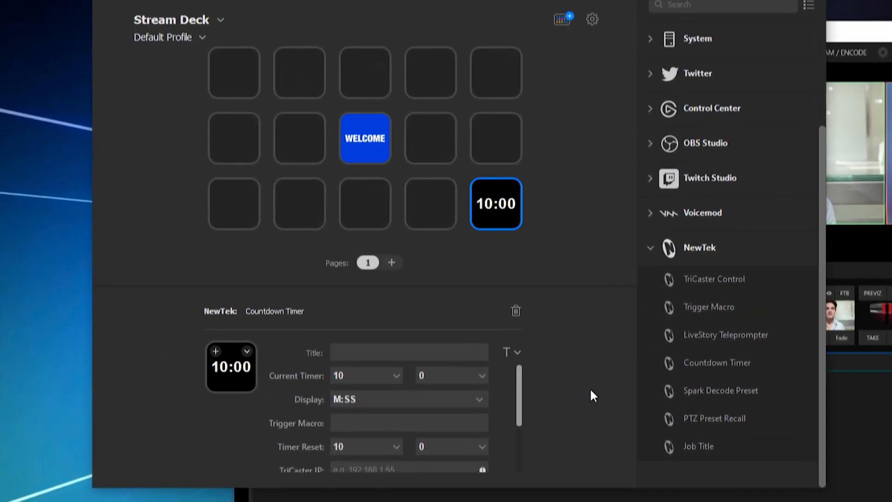
mouse_move(485, 379)
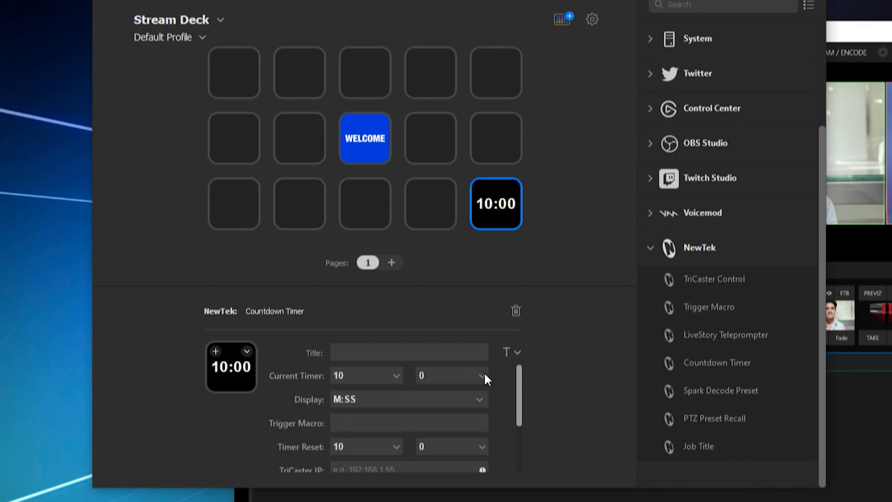
mouse_move(500, 429)
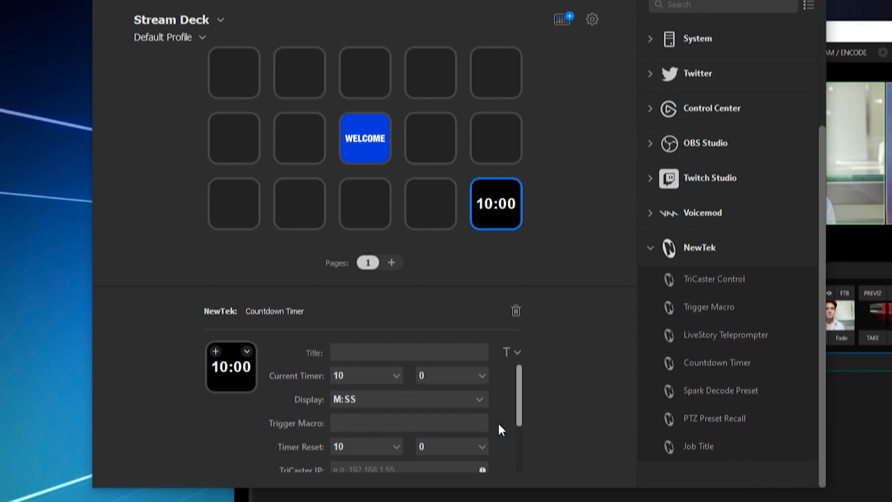
Enter the admin username and password for the countdown key's TriCaster connection.
scroll(down, 3)
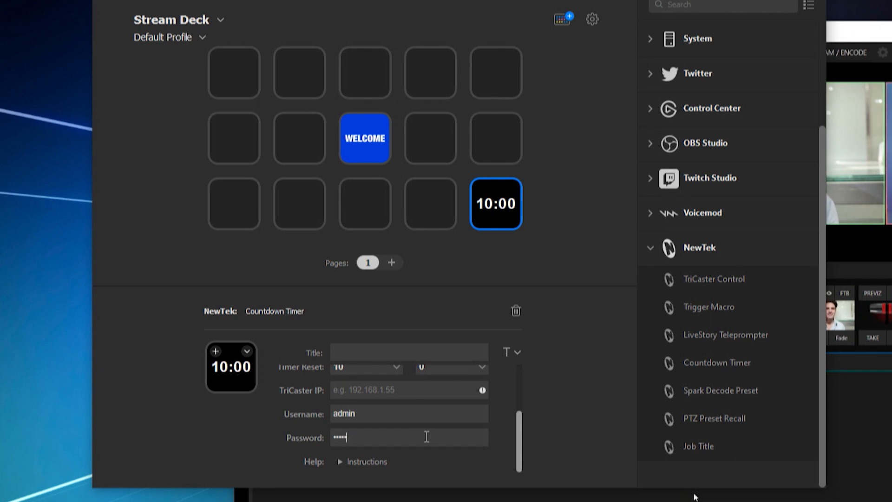
mouse_move(316, 402)
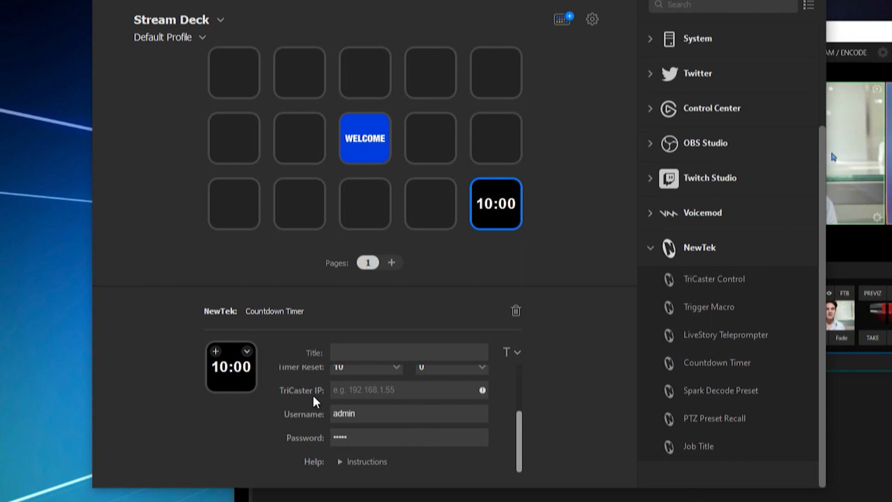
mouse_move(359, 396)
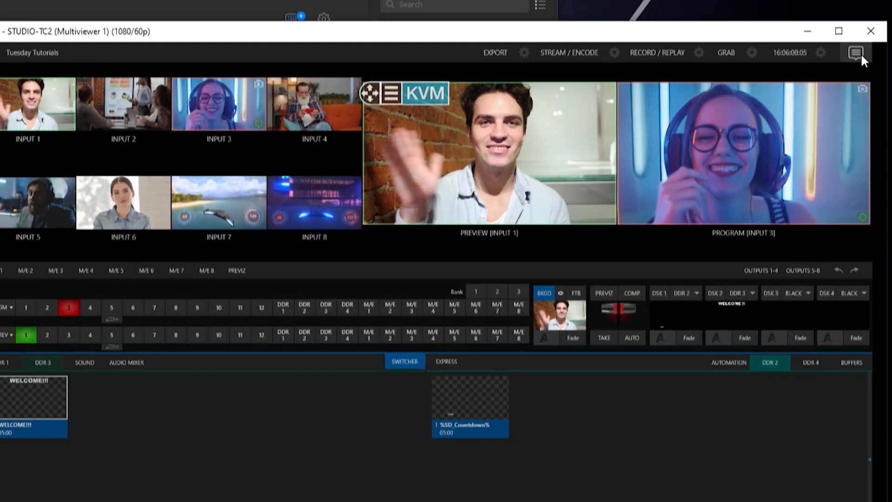
Review the TriCaster multiviewer info in NDI Studio Monitor.
click(854, 52)
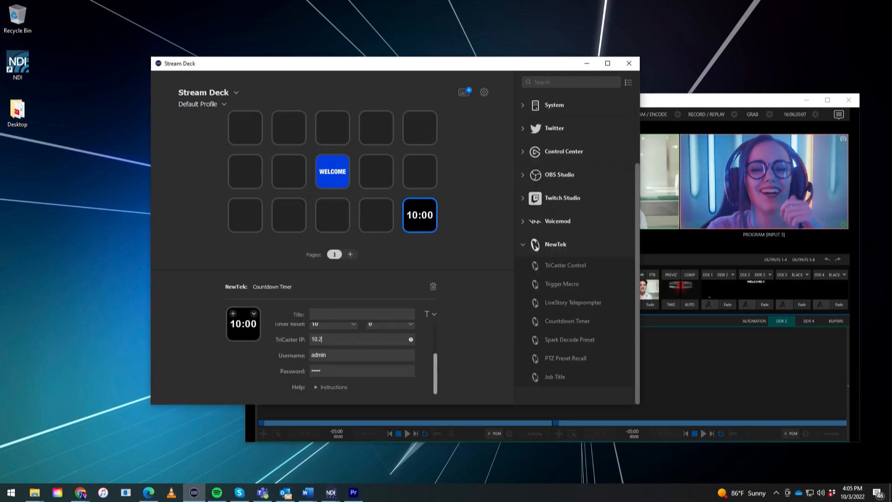
Enter 10.28.3.10 as the countdown key's TriCaster IP address.
text(8.3.10)
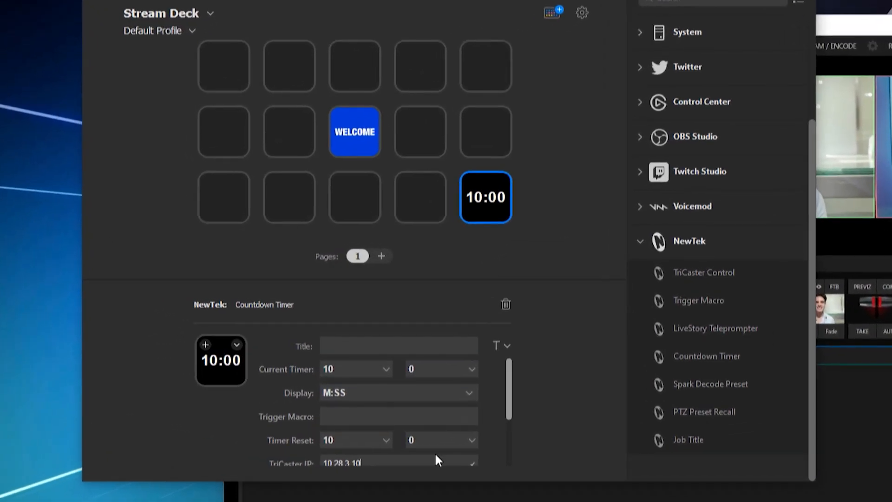
mouse_move(353, 380)
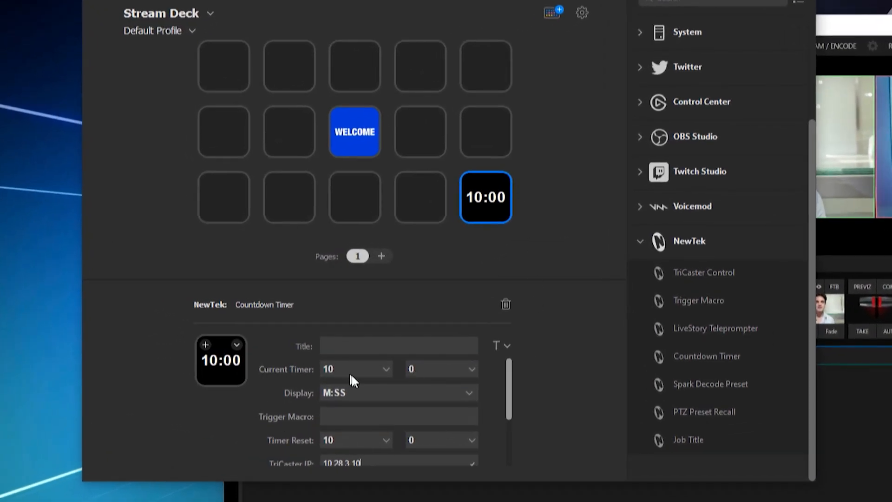
scroll(down, 3)
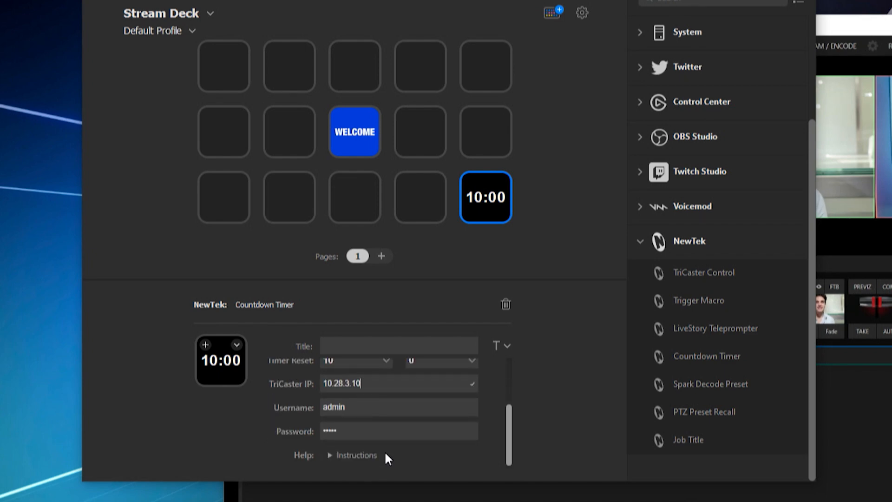
scroll(down, 3)
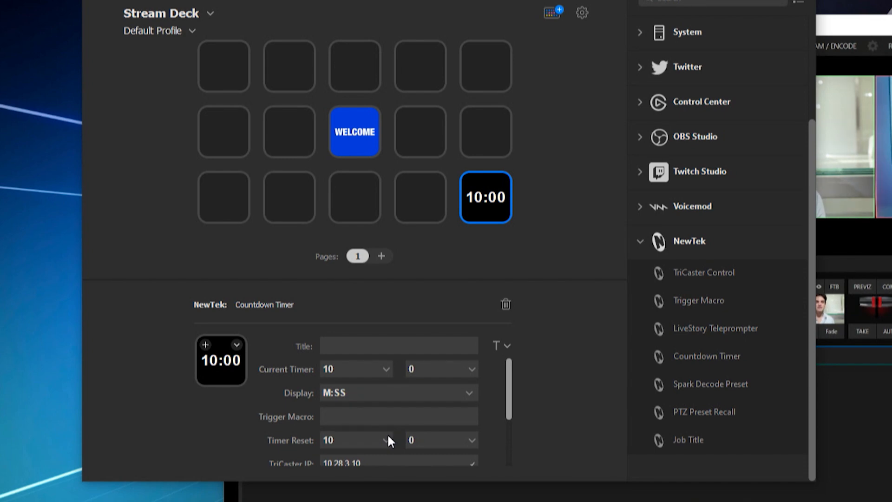
scroll(down, 3)
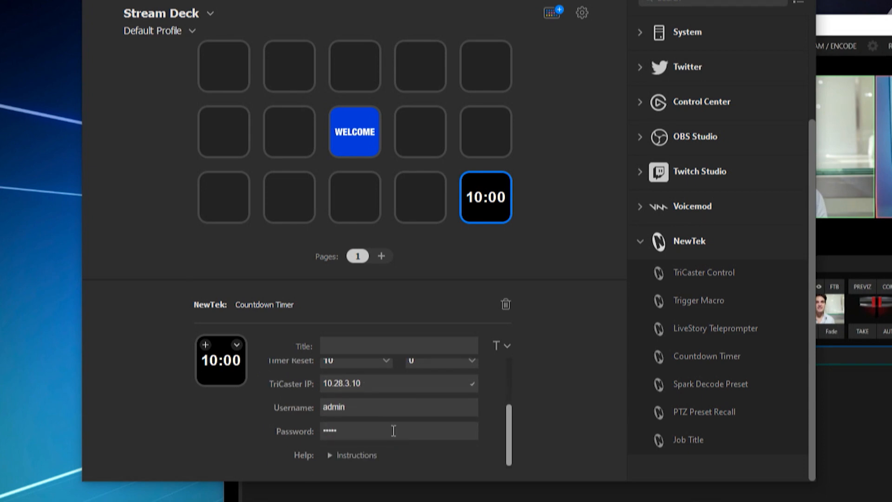
mouse_move(307, 415)
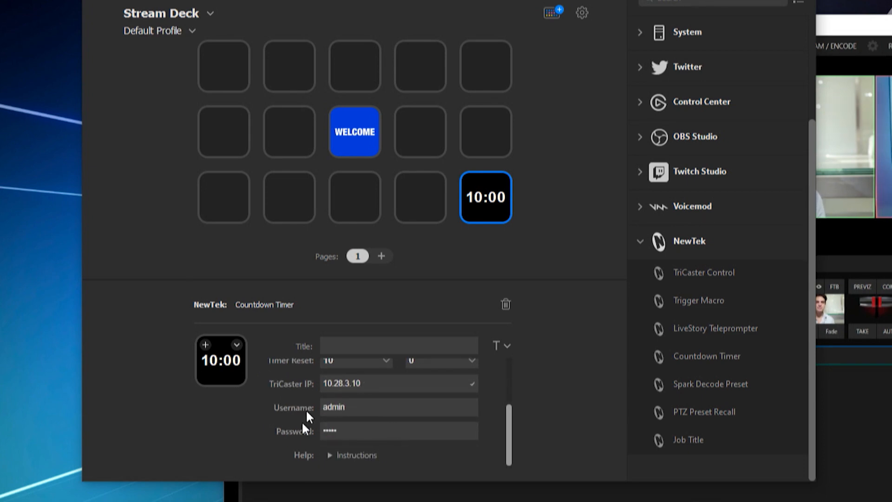
mouse_move(321, 460)
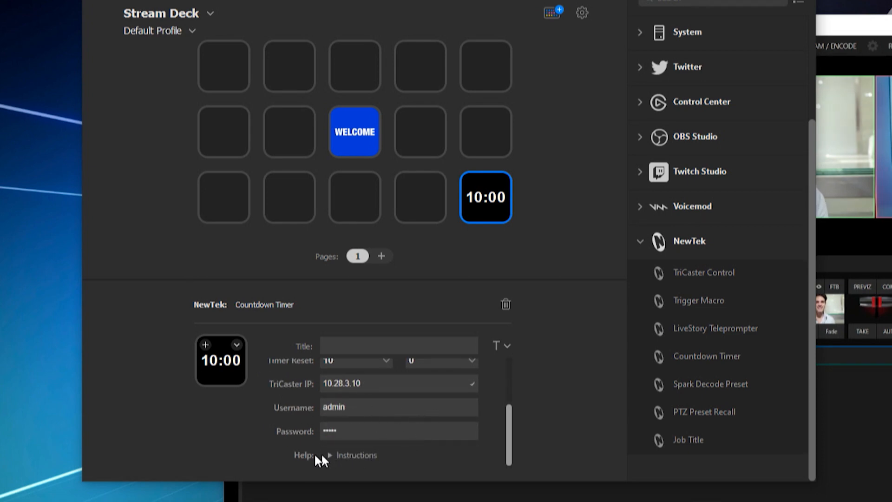
click(398, 383)
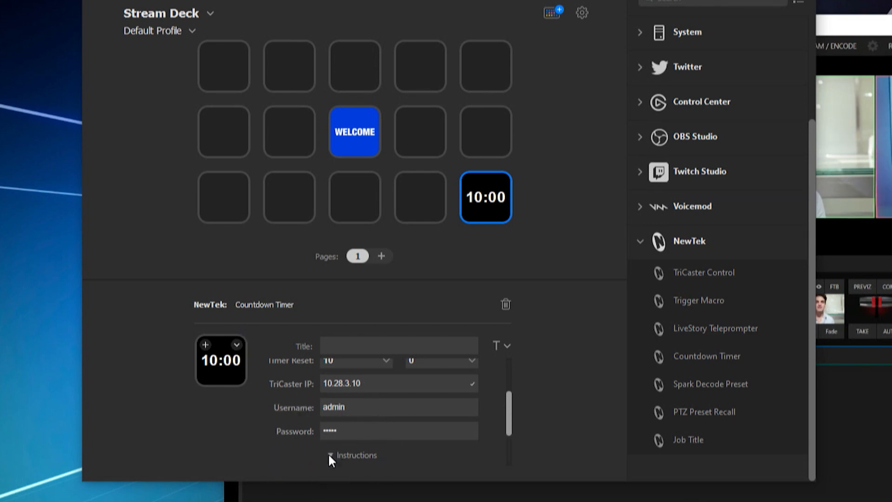
click(329, 454)
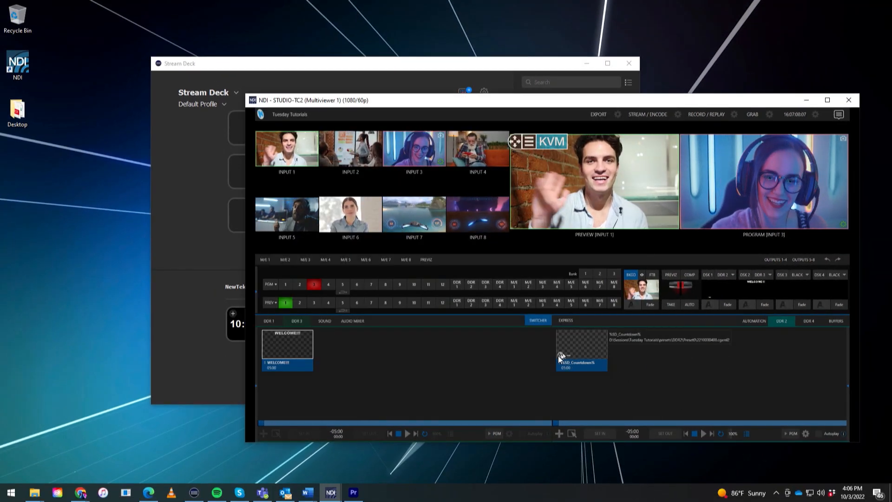
double_click(580, 348)
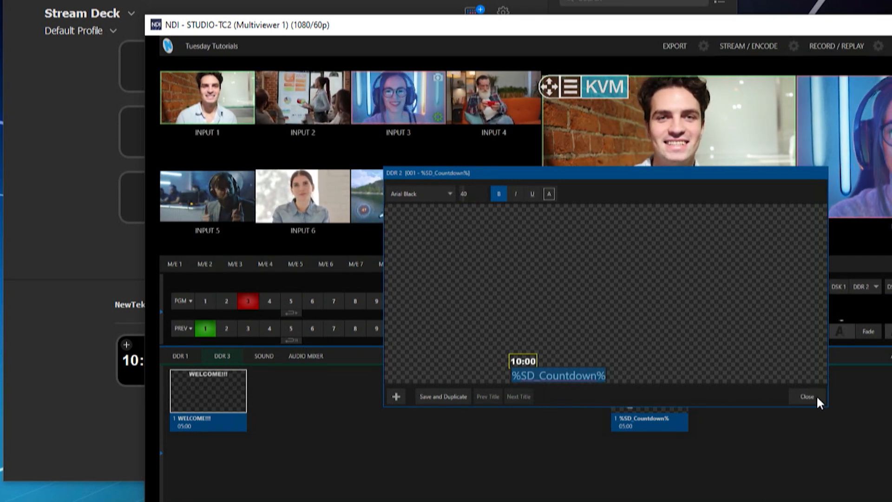
click(805, 396)
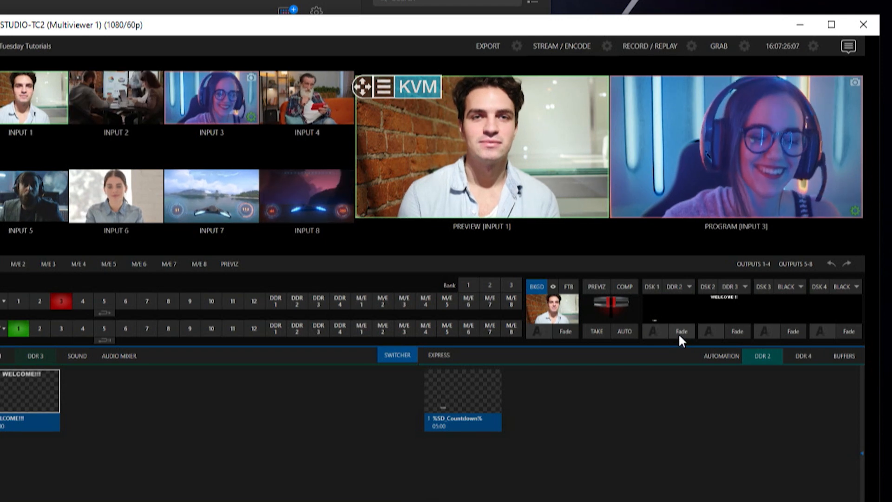
click(680, 331)
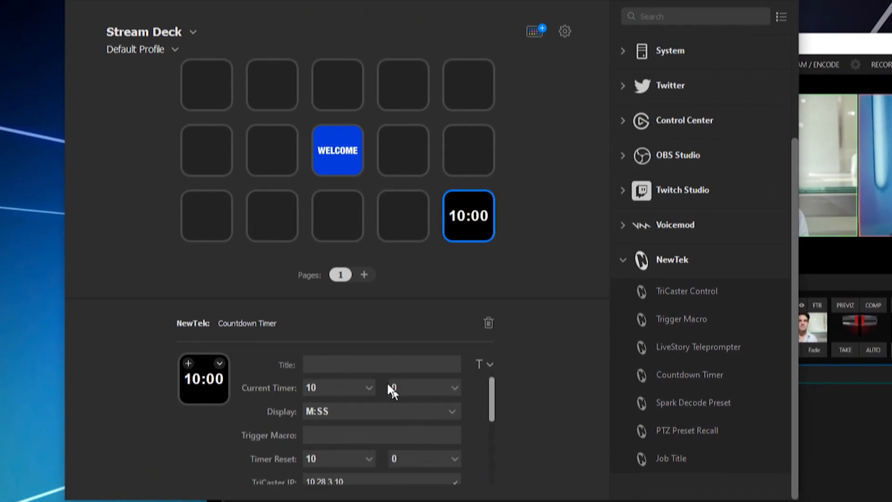
click(381, 364)
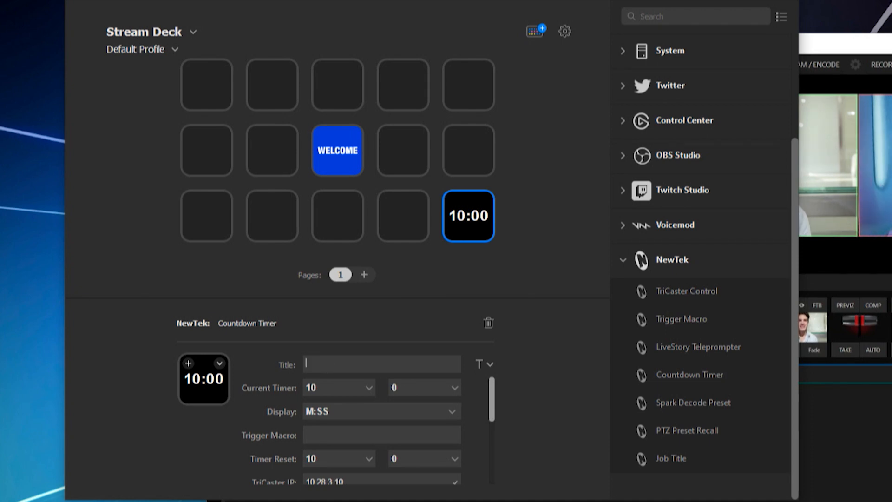
text(Countdo)
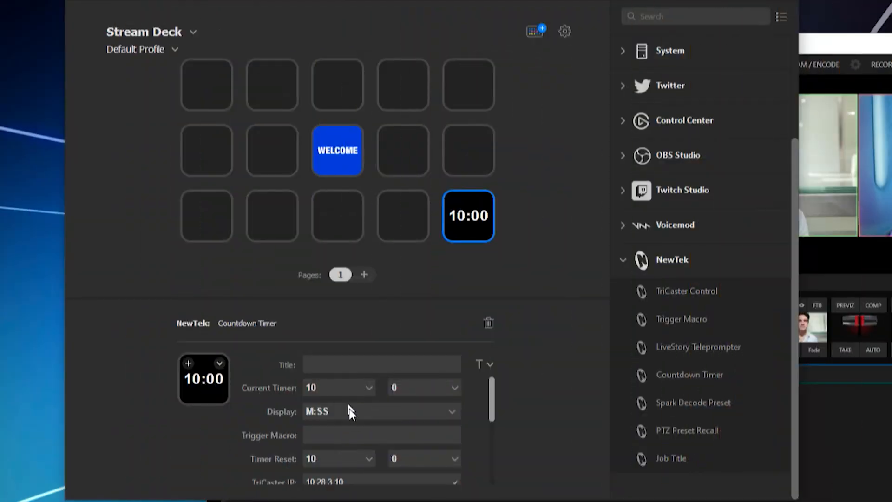
mouse_move(386, 427)
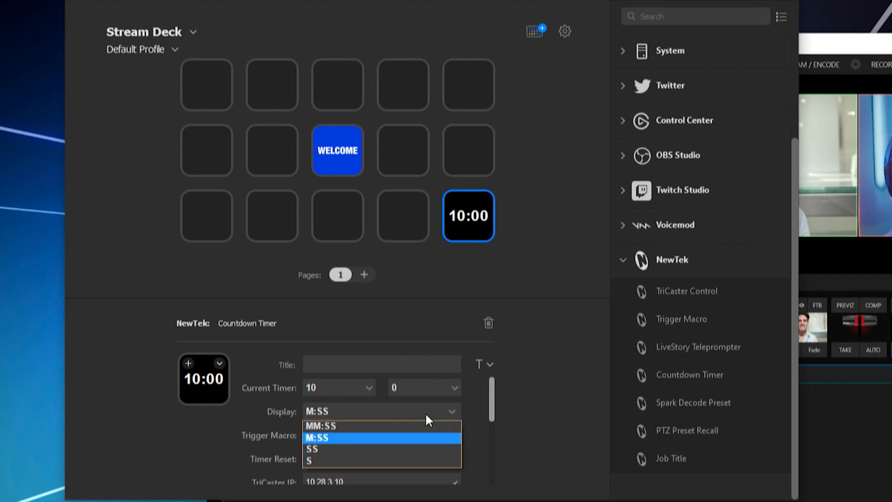
mouse_move(428, 442)
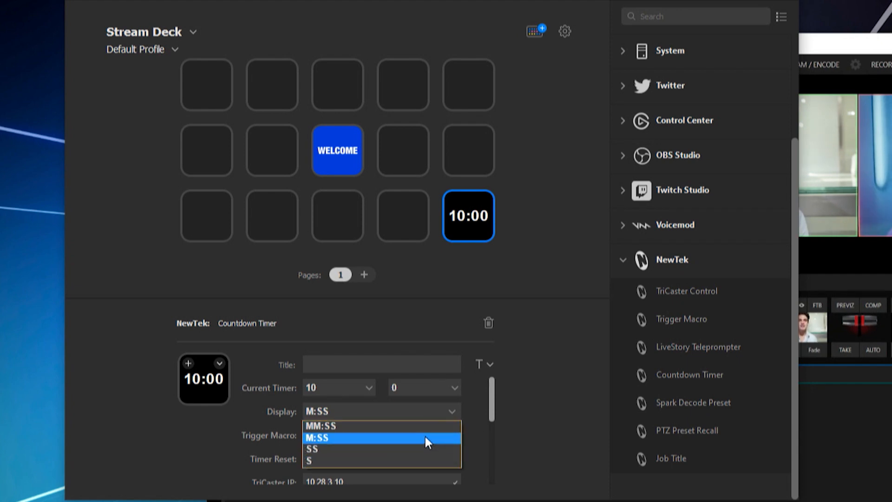
mouse_move(415, 449)
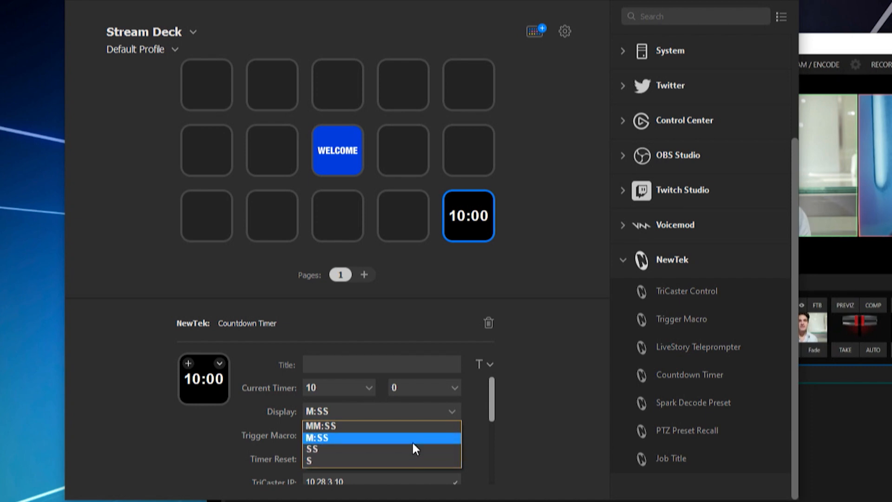
mouse_move(413, 461)
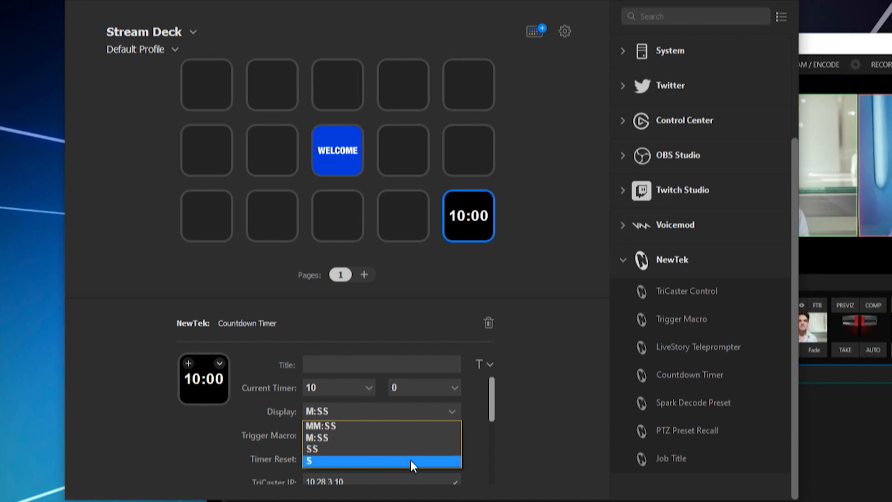
mouse_move(412, 448)
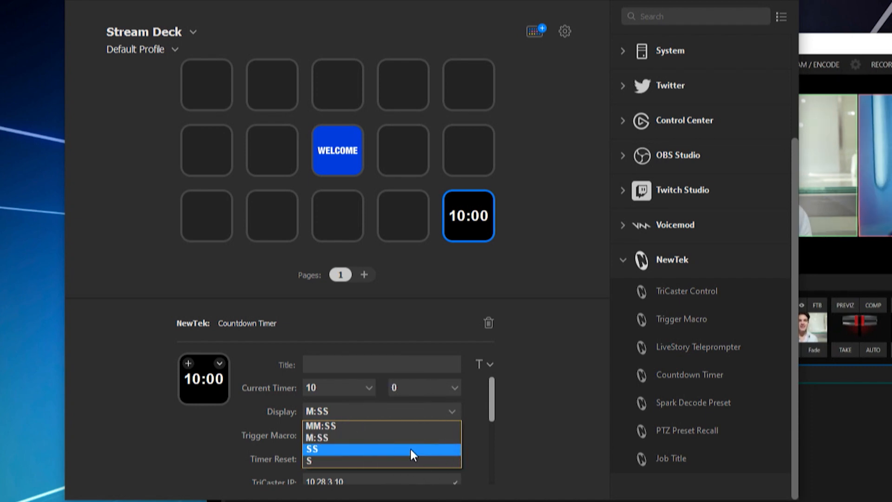
mouse_move(370, 438)
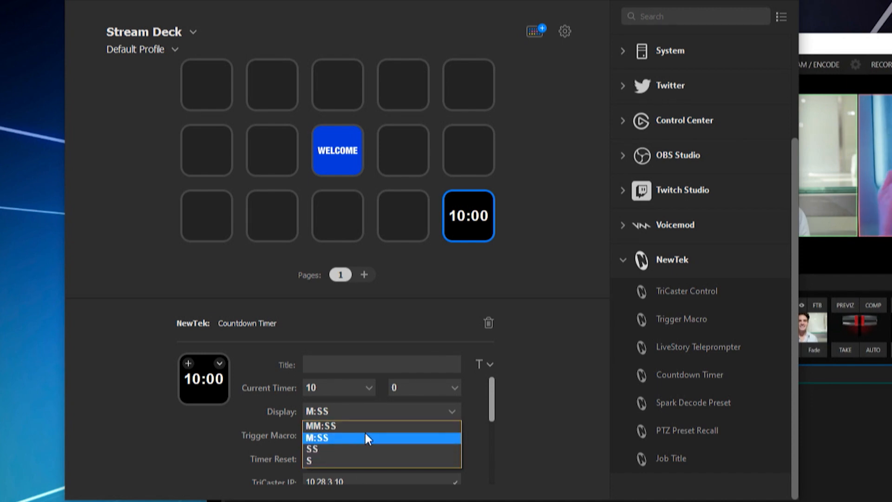
click(317, 438)
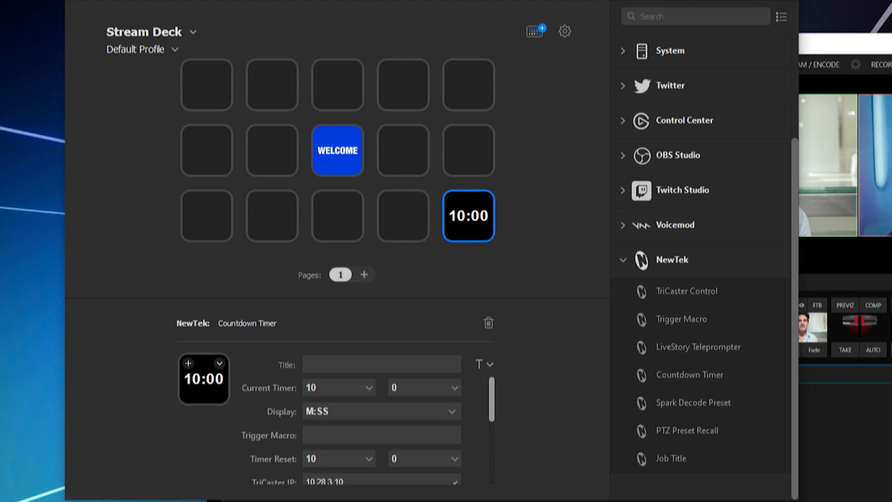
mouse_move(382, 434)
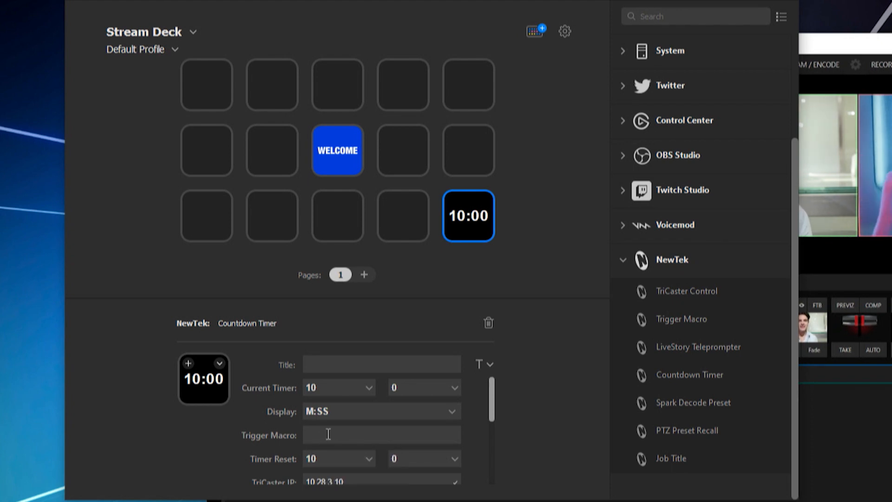
click(381, 435)
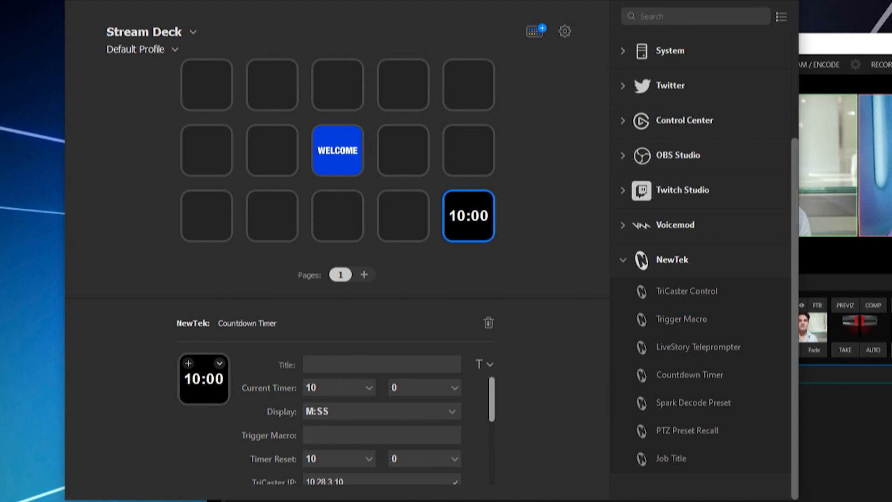
click(381, 435)
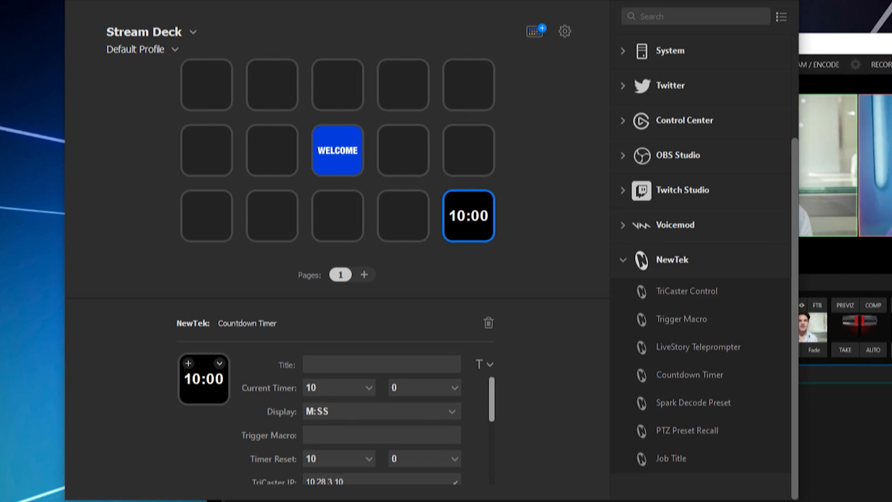
mouse_move(338, 466)
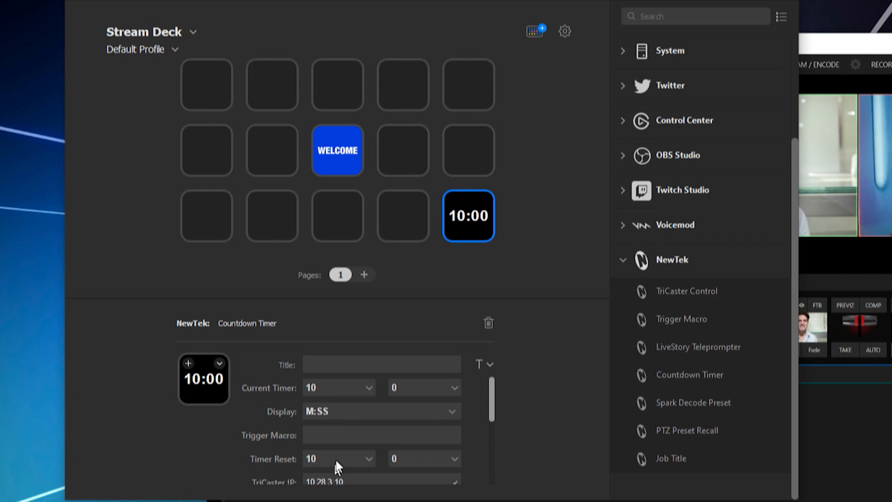
Set Timer Reset to 12 seconds and Current Timer to 0 minutes 10 seconds.
scroll(down, 3)
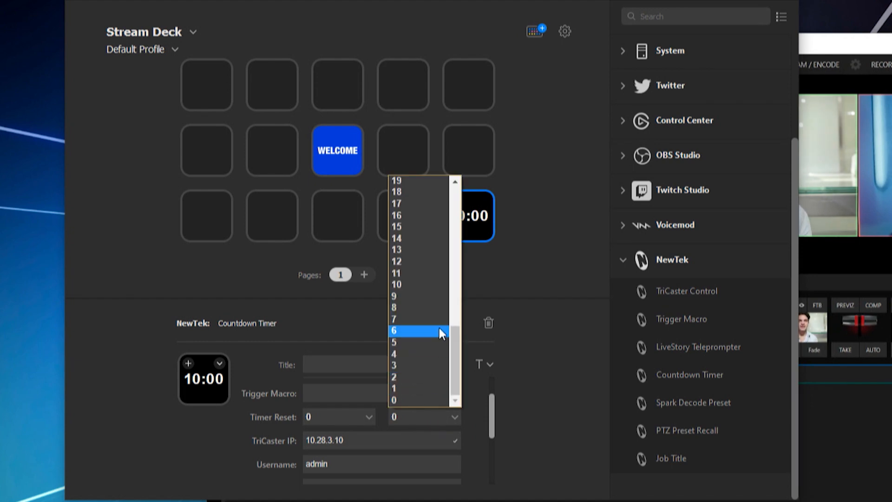
click(396, 261)
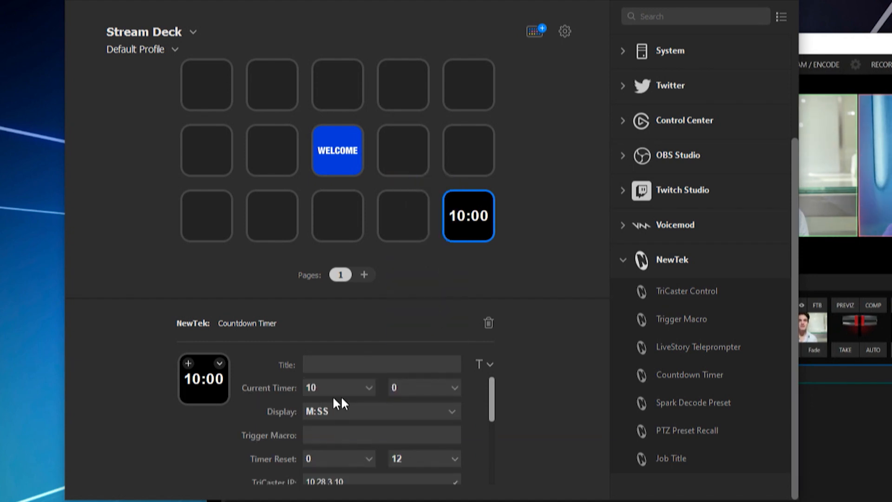
click(338, 387)
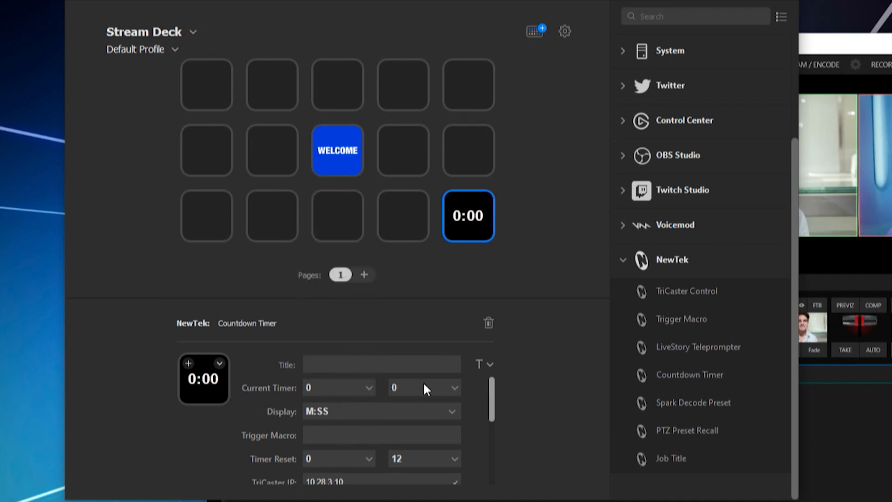
click(424, 388)
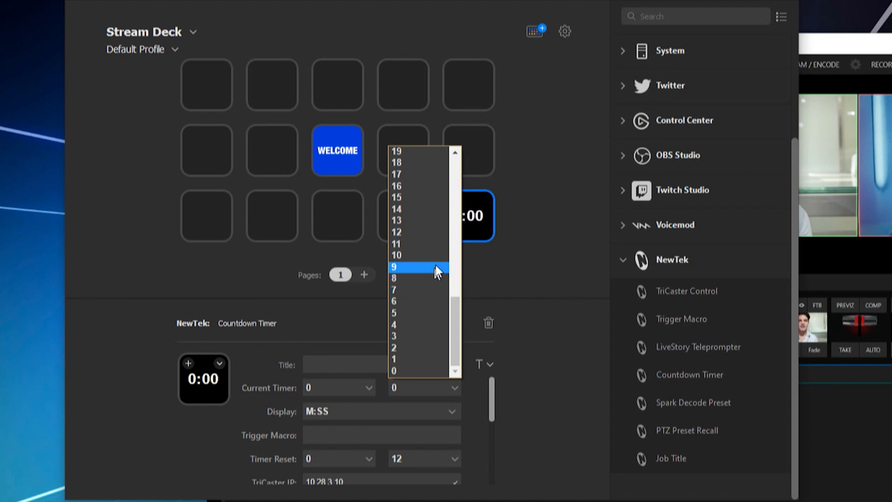
click(396, 256)
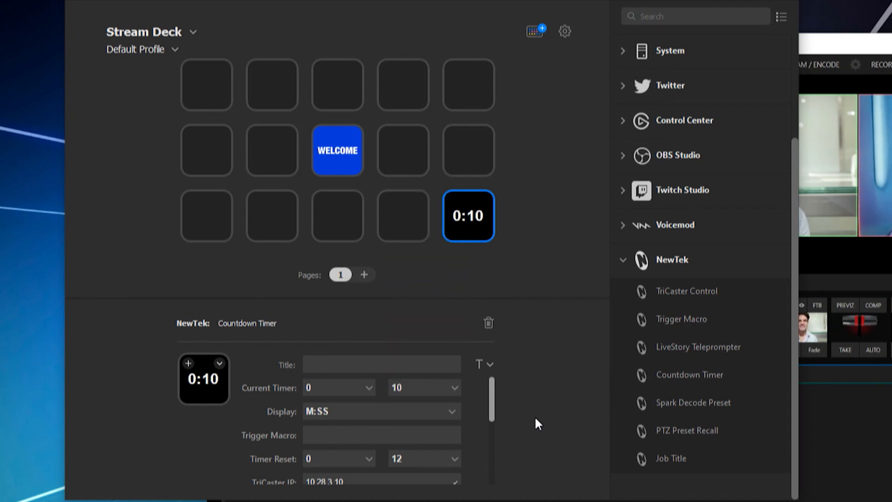
mouse_move(589, 453)
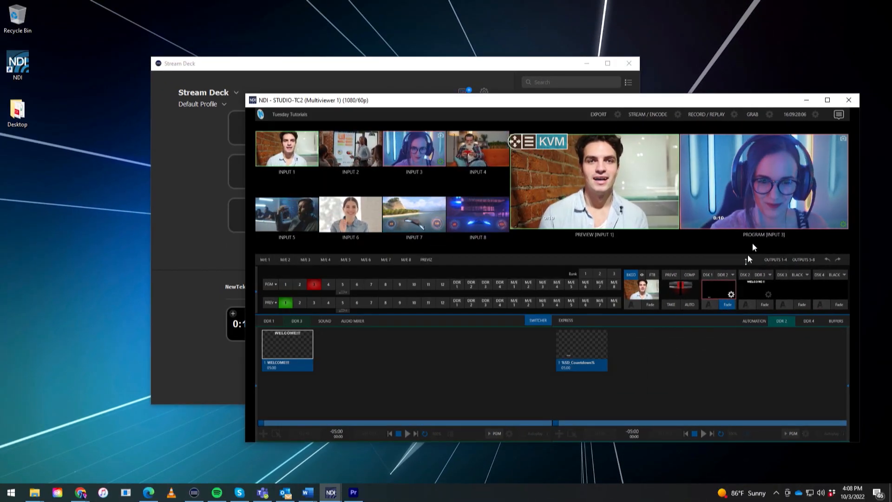
Maximize TriCaster and fade the DSK 1 countdown overlay onto preview and program.
click(826, 101)
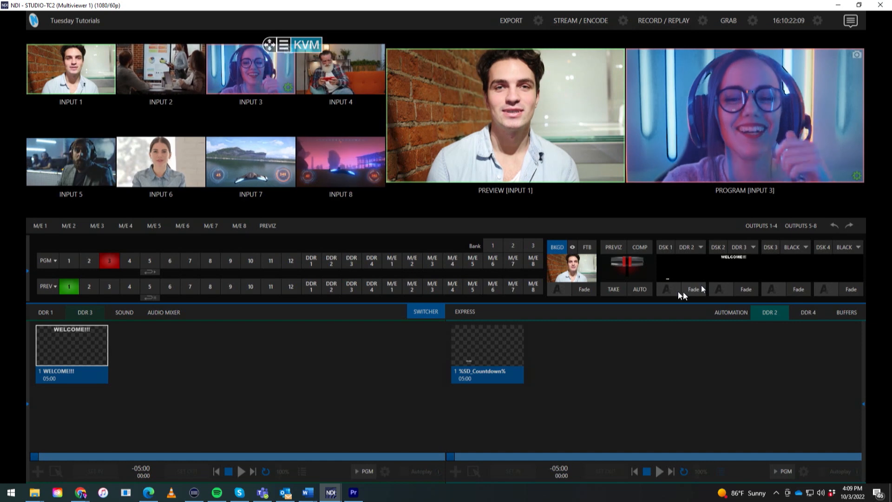
click(122, 20)
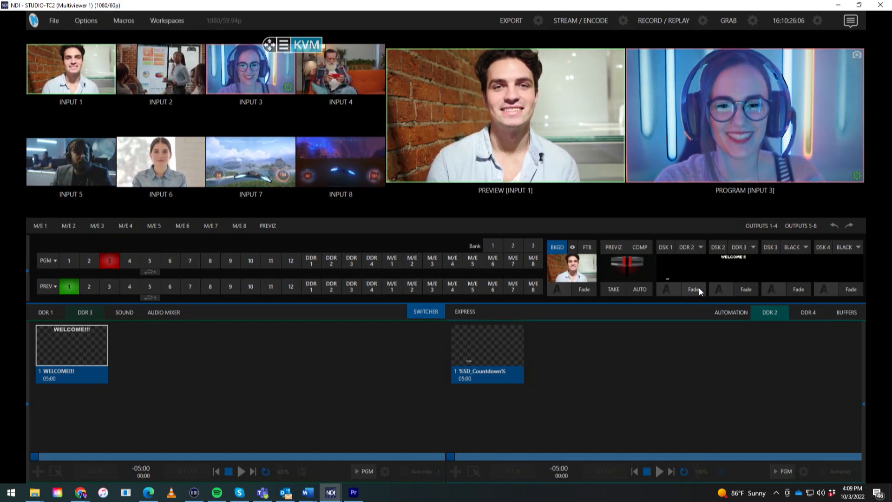
click(692, 289)
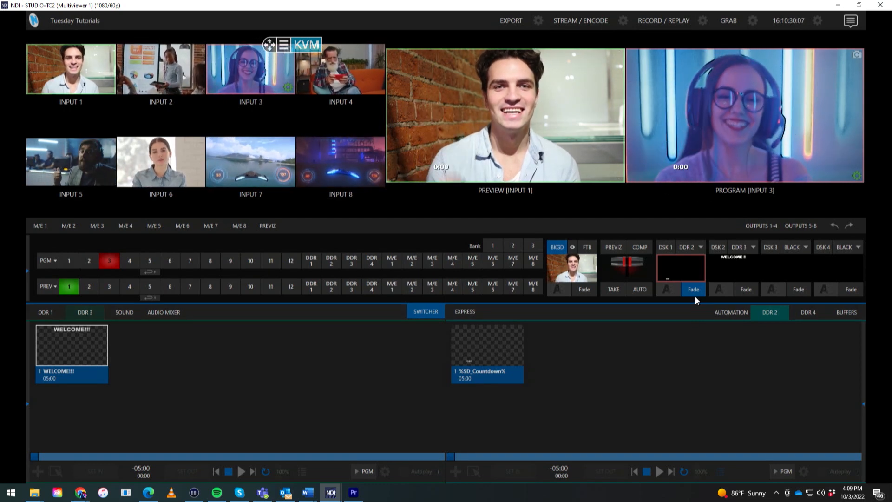
click(122, 20)
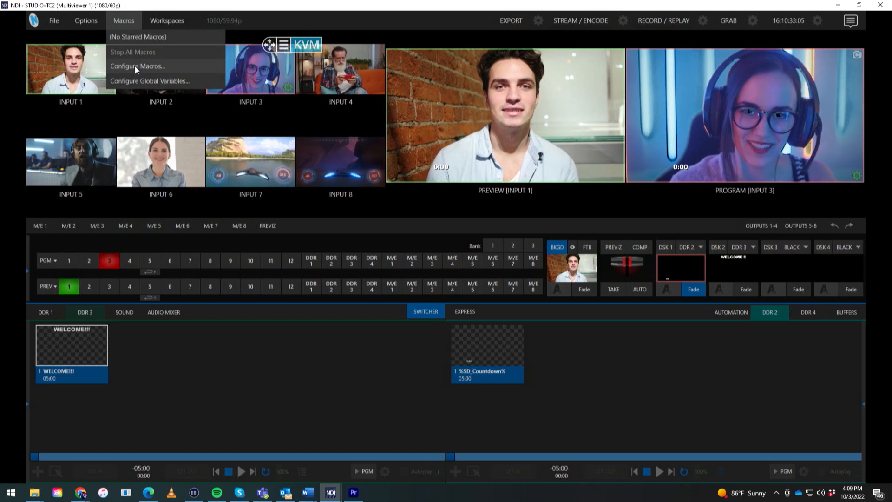
click(136, 66)
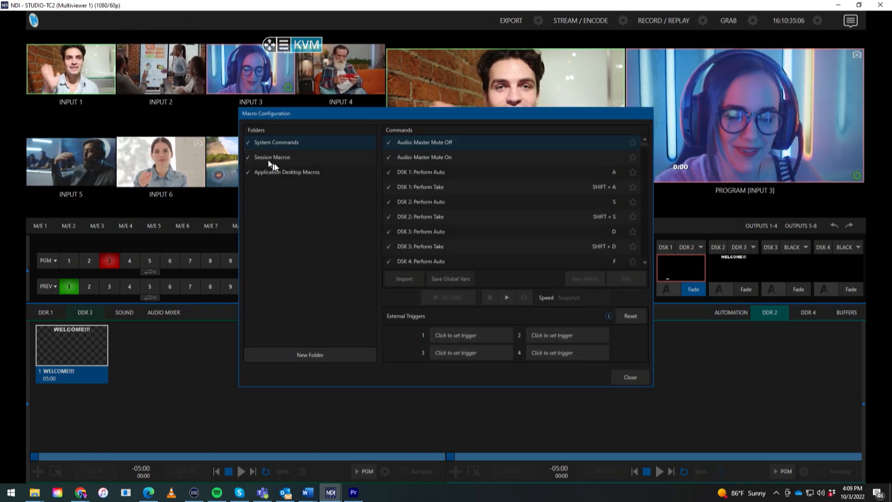
click(271, 157)
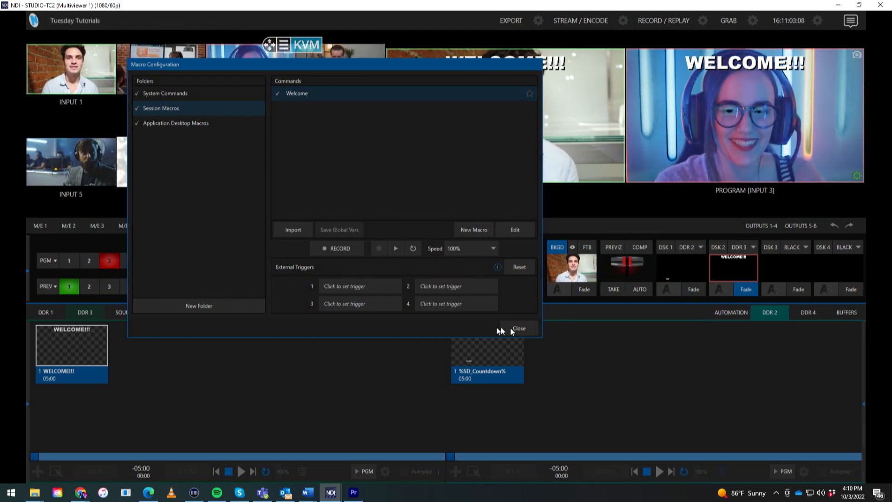
click(519, 328)
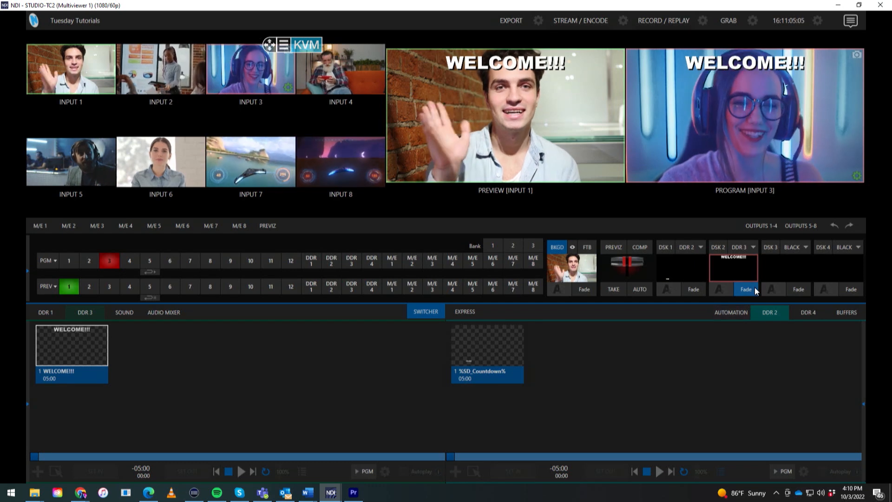
click(745, 289)
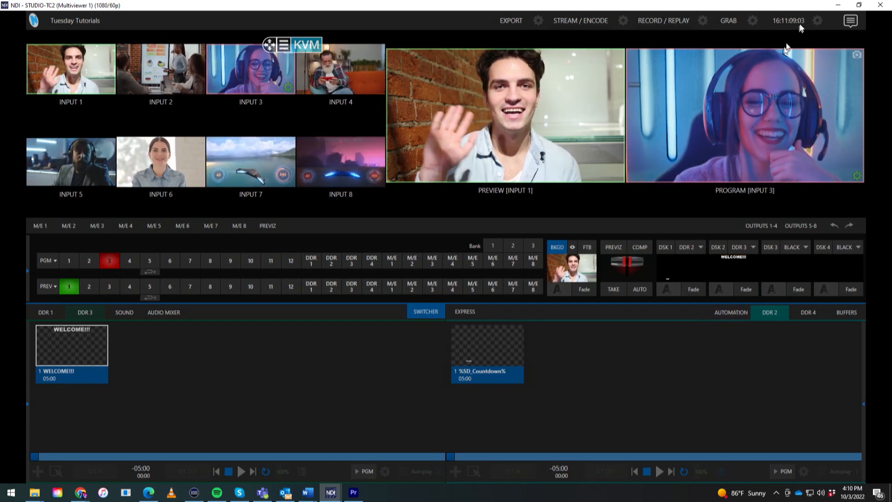
click(692, 289)
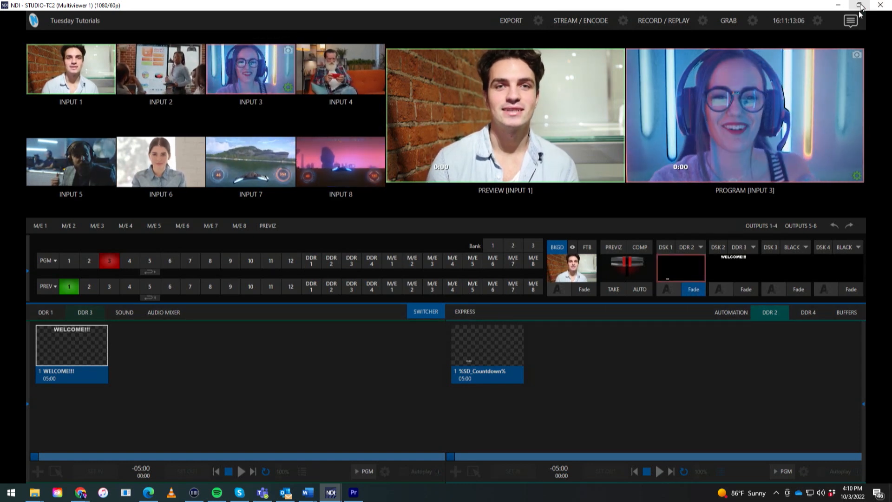
Set the countdown key's Current Timer back to 10 seconds and bring TriCaster forward.
click(860, 6)
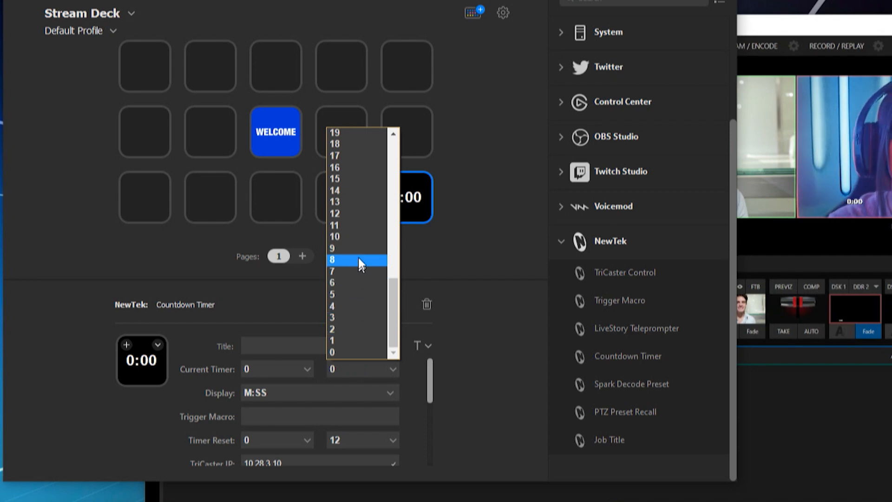
click(335, 236)
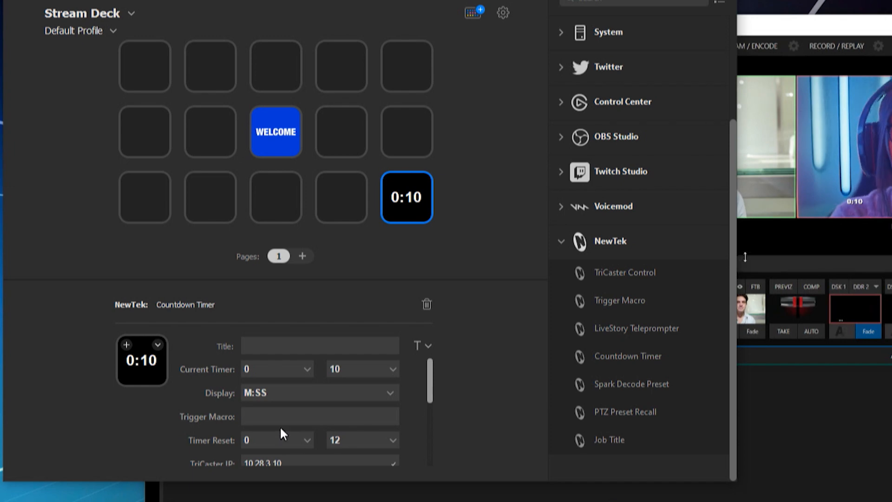
click(318, 416)
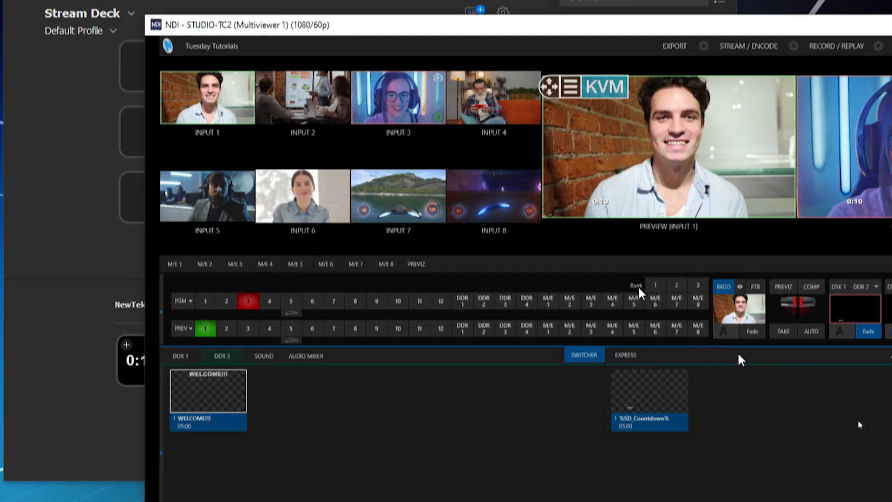
Check the Welcome macro name under Session Macros in Configure Macros, then close it.
click(263, 47)
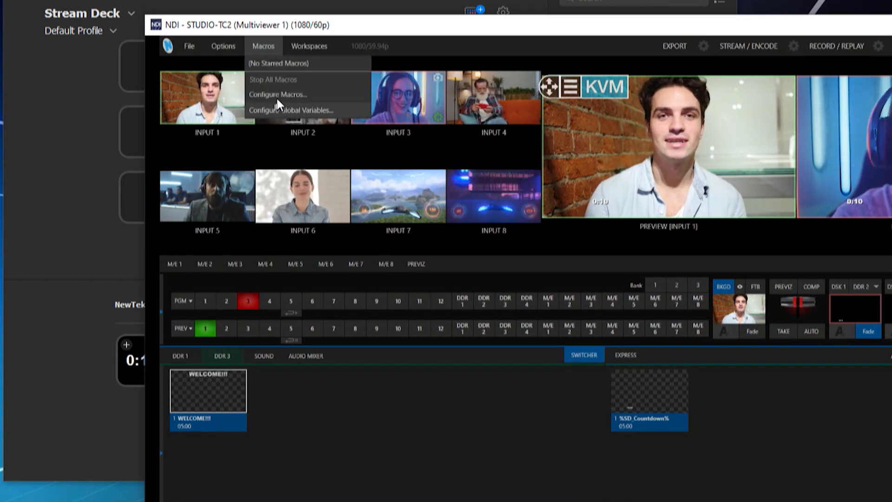
click(278, 94)
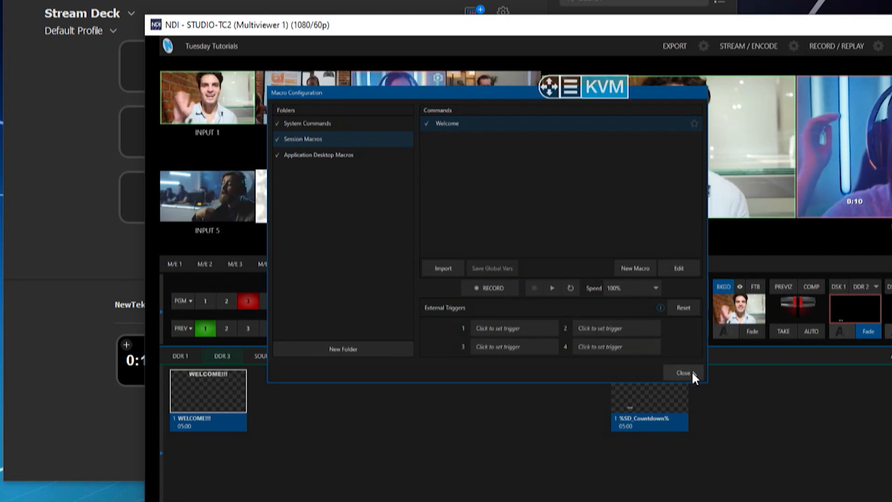
click(683, 373)
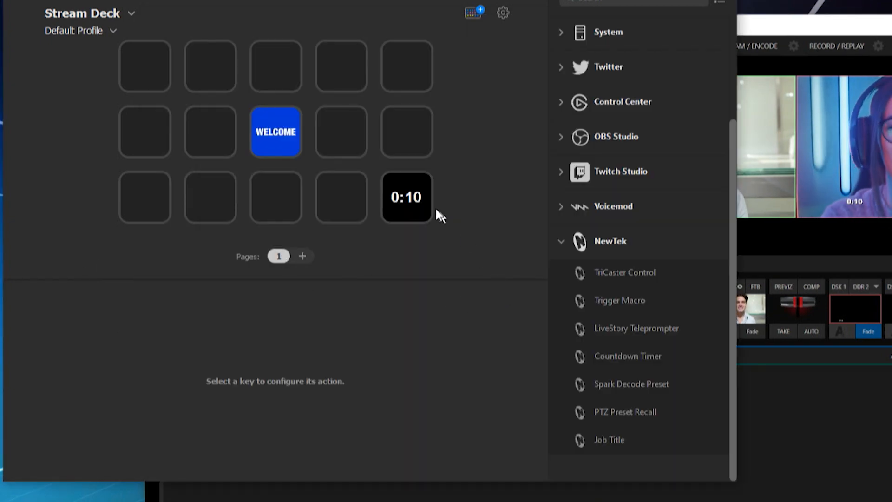
Enter 'Welcome' in the countdown key's Trigger Macro field.
click(406, 197)
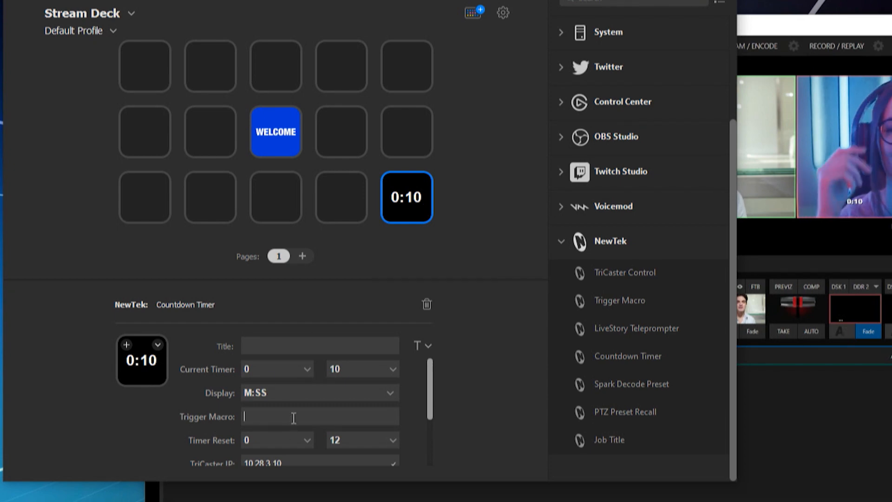
text(Welc)
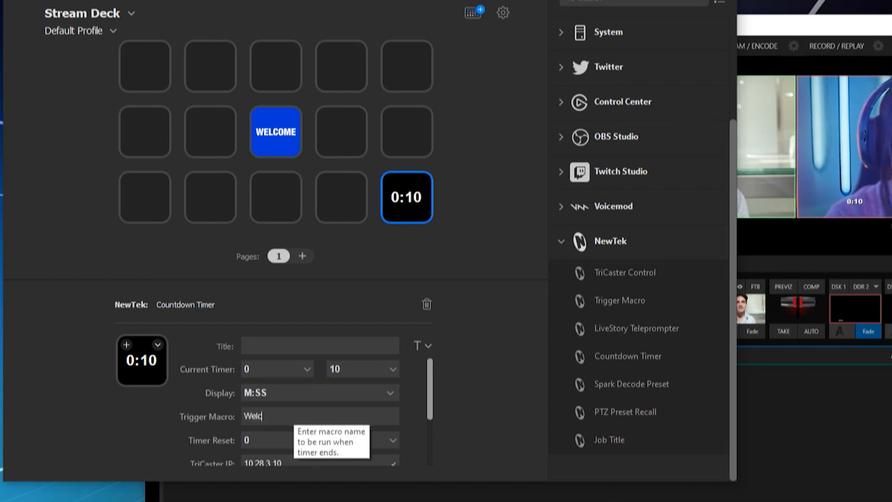
text(ome)
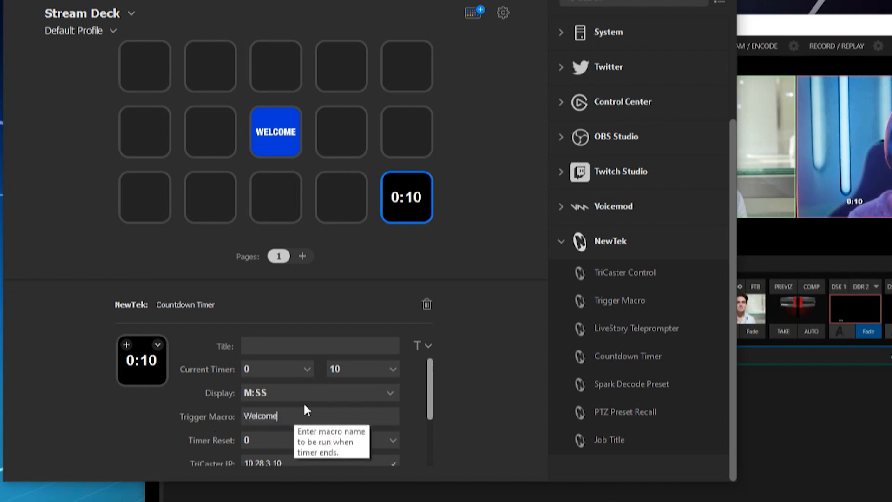